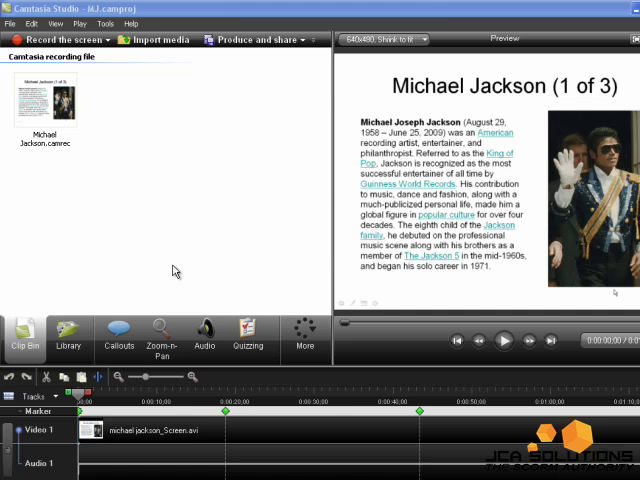
{"action": "mouse_move", "coordinate": [184, 272]}
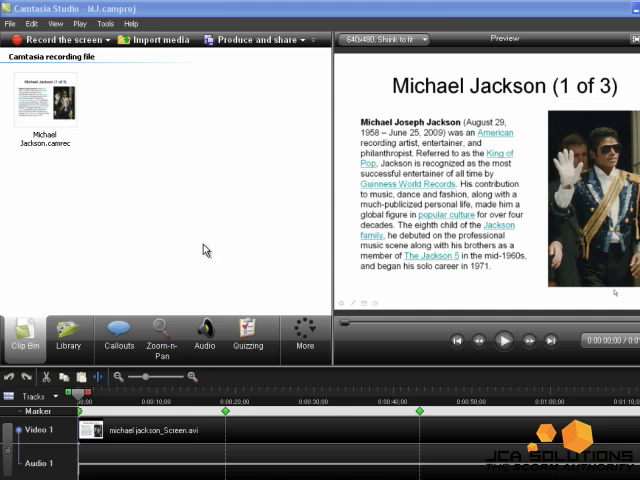
{"action": "mouse_move", "coordinate": [208, 252]}
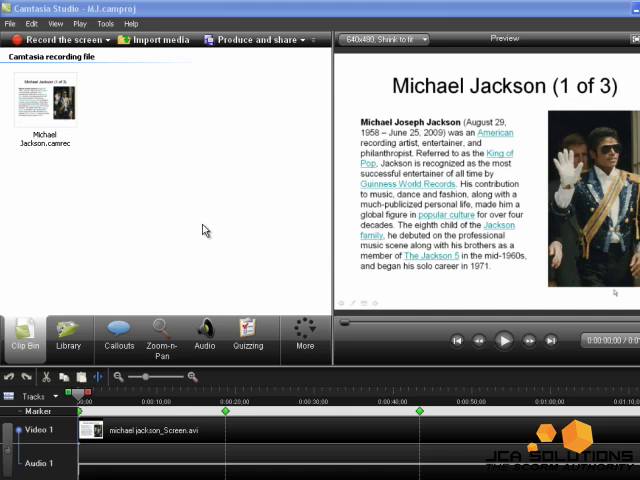
{"action": "mouse_move", "coordinate": [182, 172]}
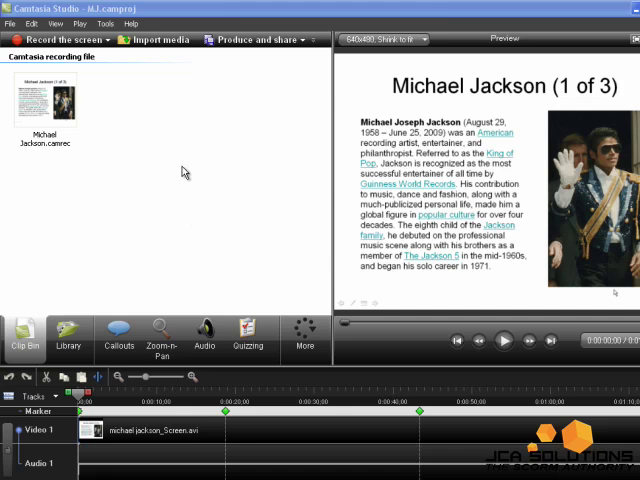
Step: Start Produce and share for the Michael Jackson project with custom production settings
{"action": "left_click", "coordinate": [16, 36]}
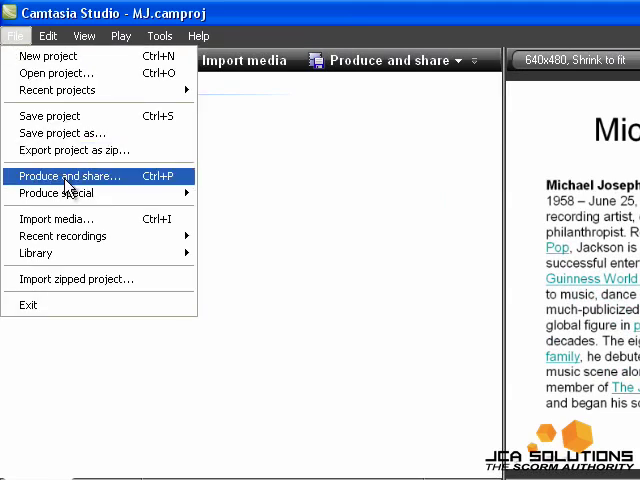
{"action": "left_click", "coordinate": [68, 176]}
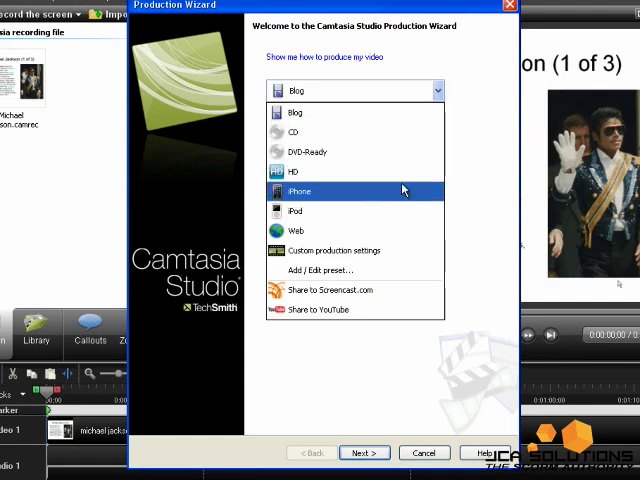
{"action": "left_click", "coordinate": [320, 250]}
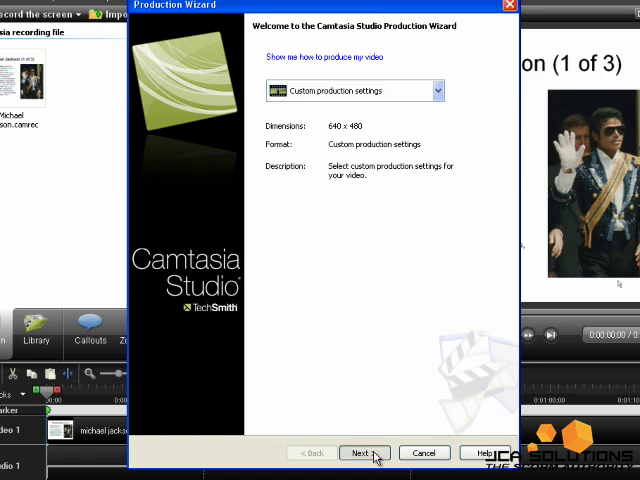
Step: Choose MP4/FLV/SWF Flash output, keep the template and continue to video options
{"action": "left_click", "coordinate": [364, 452]}
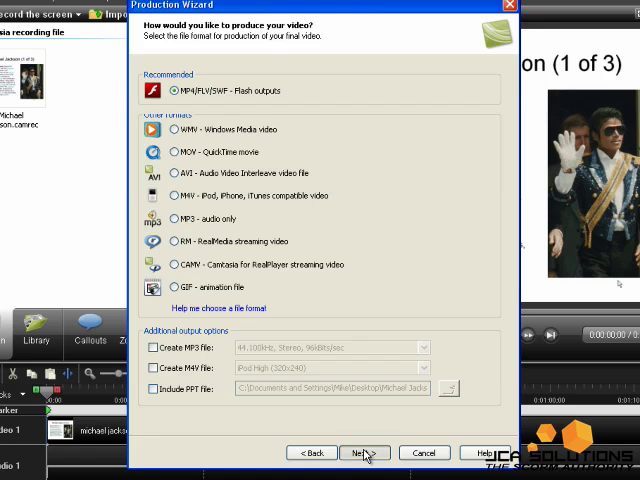
{"action": "left_click", "coordinate": [364, 452]}
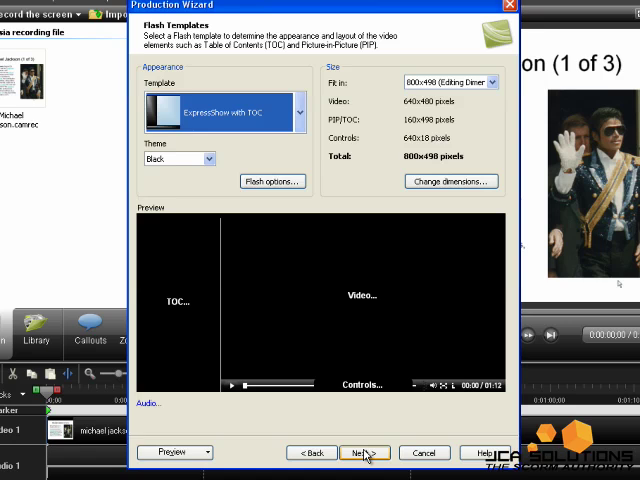
{"action": "left_click", "coordinate": [364, 452]}
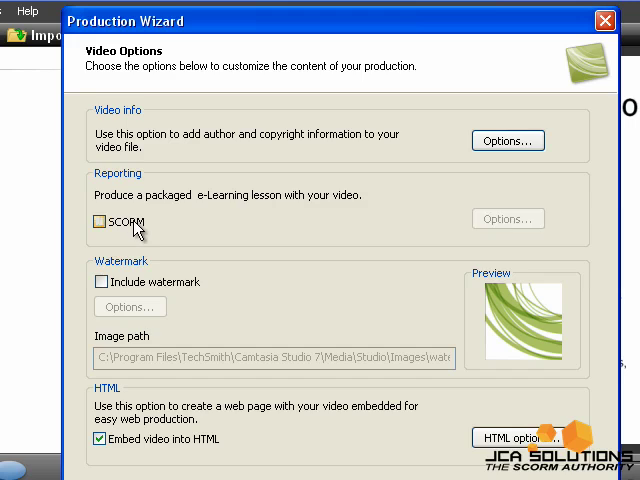
Step: Enable SCORM and fill the manifest title, description, subject and lesson title for the Michael Jackson course
{"action": "left_click", "coordinate": [100, 218]}
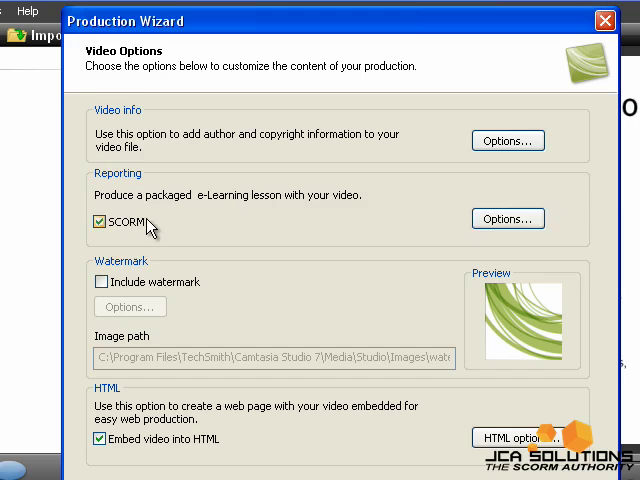
{"action": "left_click", "coordinate": [508, 218]}
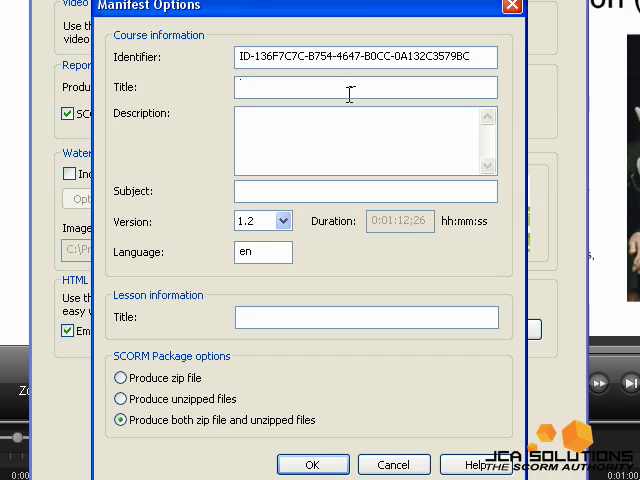
{"action": "type", "text": "Michael Jacks"}
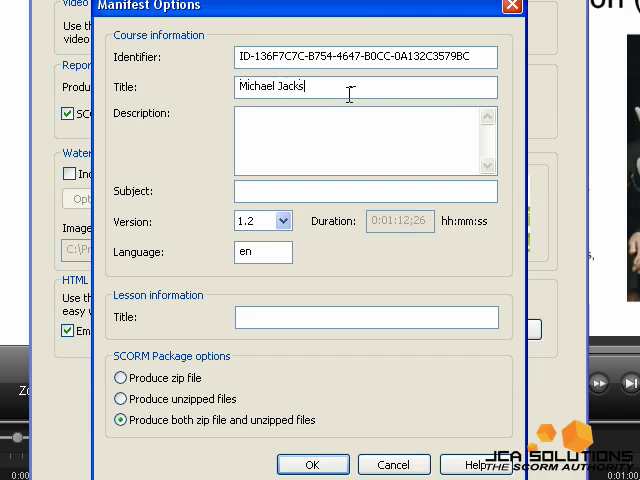
{"action": "type", "text": "on course"}
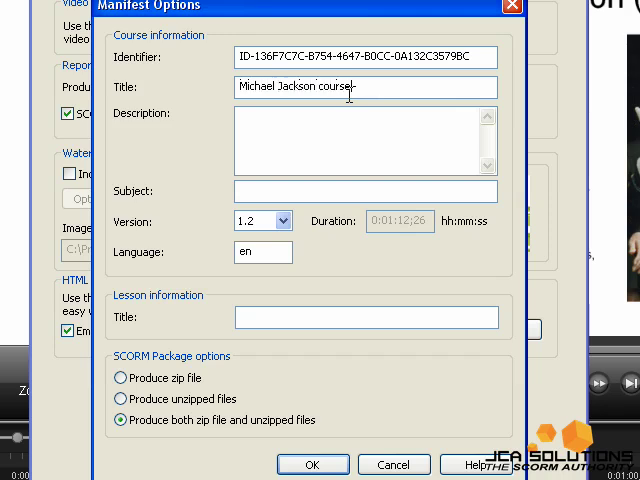
{"action": "type", "text": "Michael Jackson"}
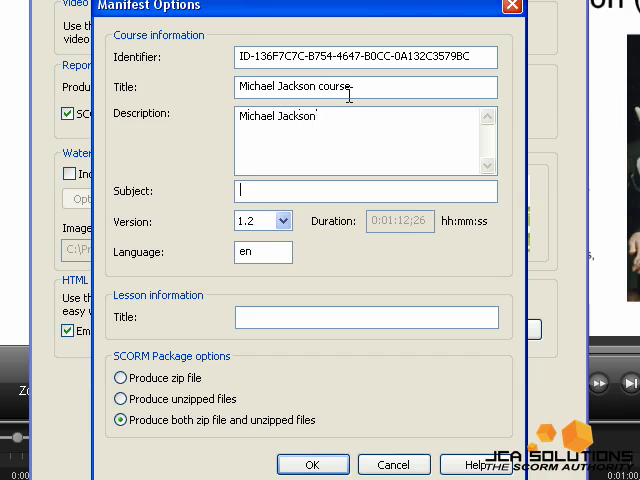
{"action": "type", "text": "Michael Jackson"}
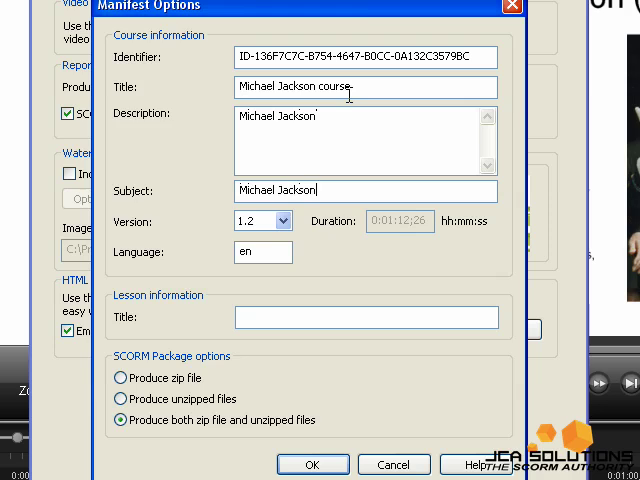
{"action": "type", "text": "Mj"}
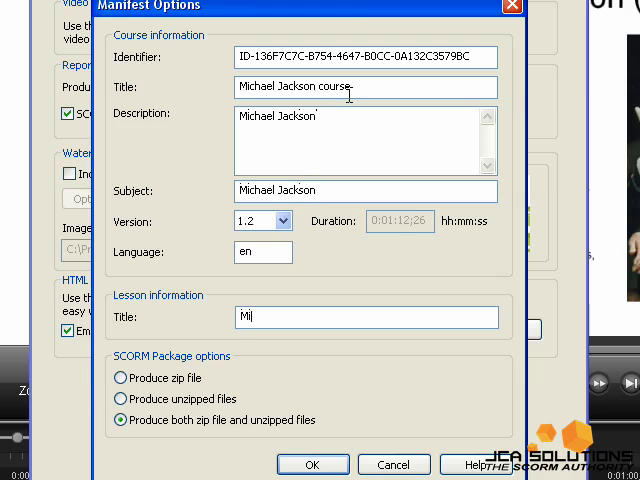
{"action": "type", "text": "ichael Jackson Course"}
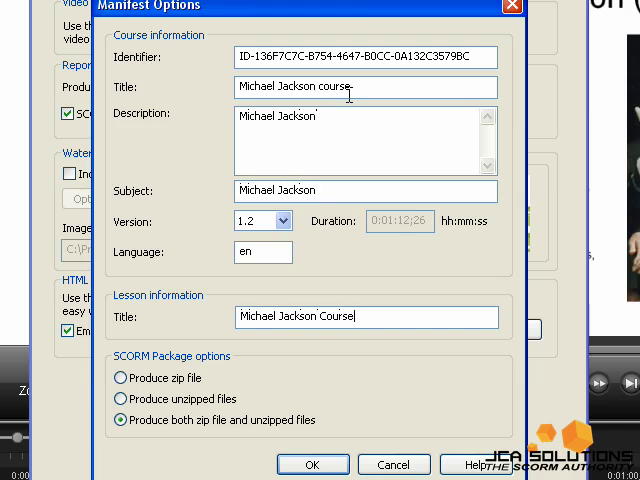
{"action": "mouse_move", "coordinate": [304, 236]}
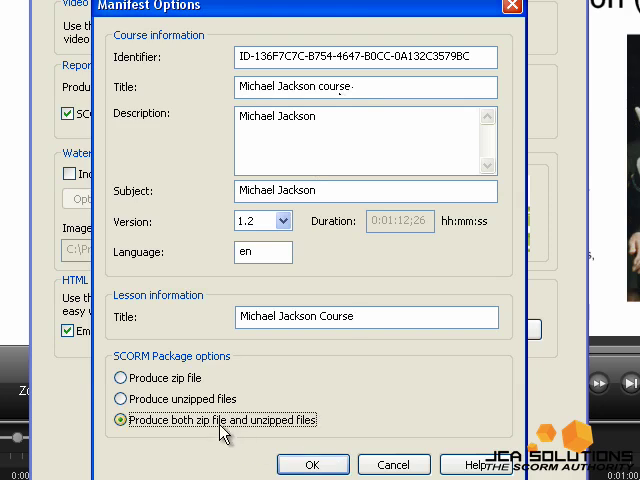
Step: Set the SCORM package to produce unzipped files and confirm the manifest
{"action": "left_click", "coordinate": [120, 400]}
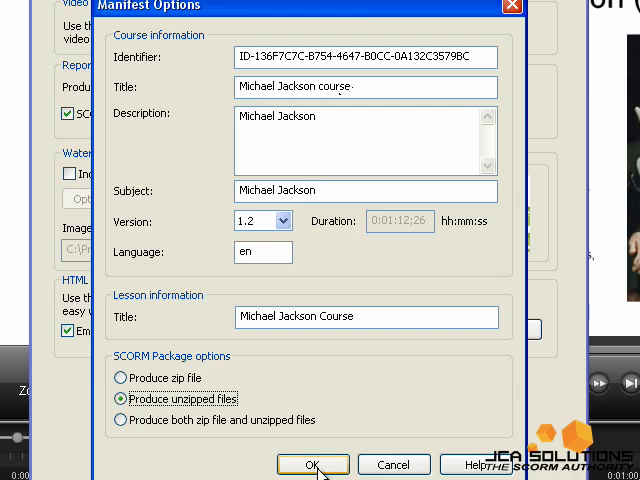
{"action": "left_click", "coordinate": [312, 464]}
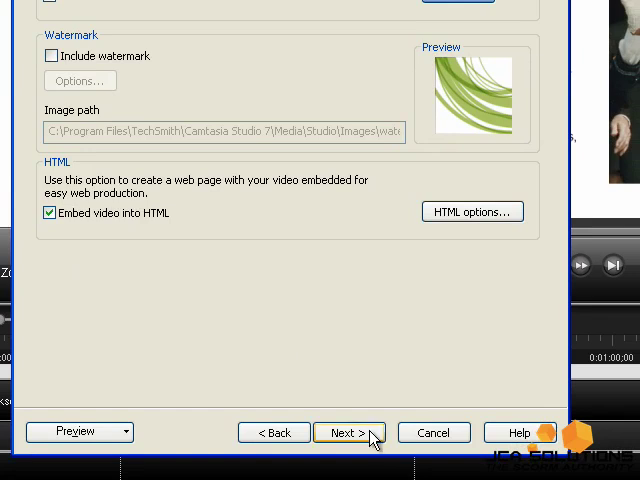
Step: Render the Michael Jackson SCORM files, dismiss the LMS API warnings and close the results
{"action": "left_click", "coordinate": [344, 432]}
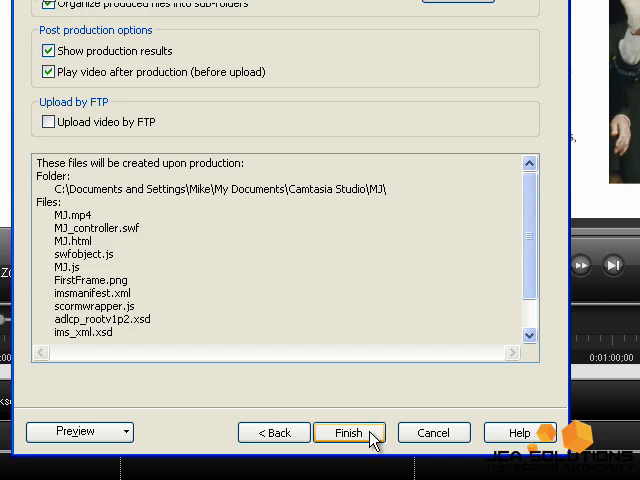
{"action": "left_click", "coordinate": [348, 432]}
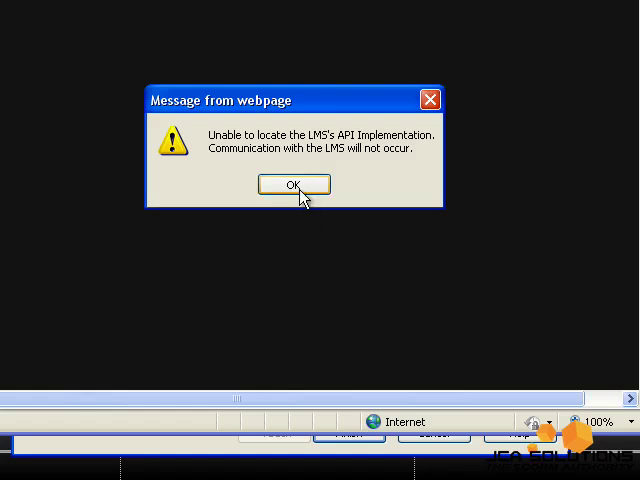
{"action": "left_click", "coordinate": [292, 184]}
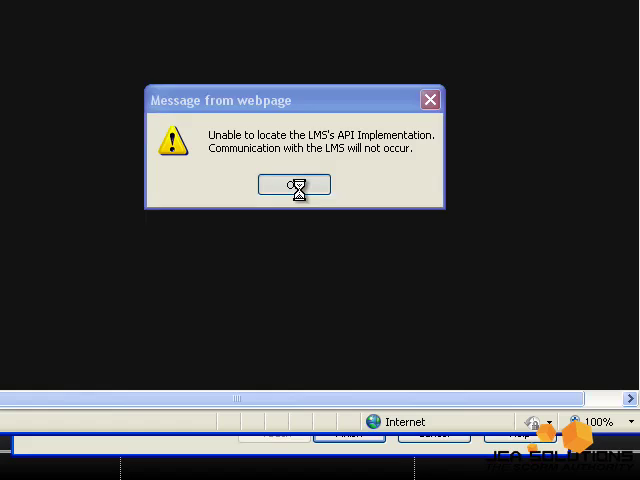
{"action": "left_click", "coordinate": [294, 184]}
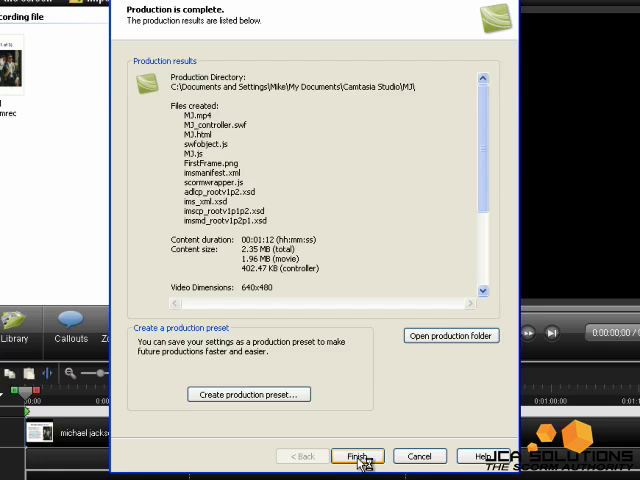
{"action": "left_click", "coordinate": [356, 456]}
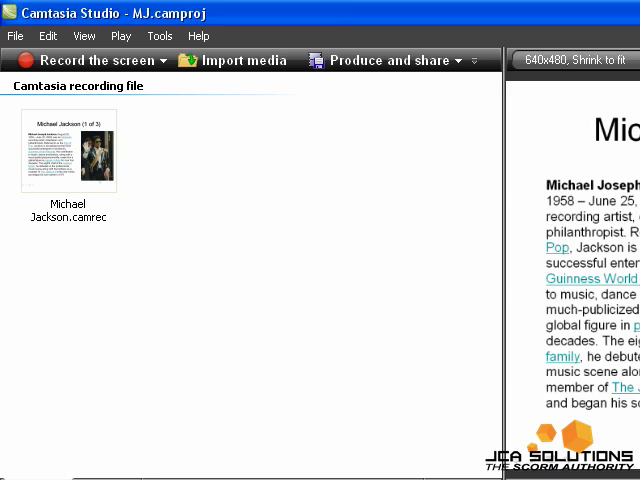
Step: Switch to the MJQuiz project and start producing its video
{"action": "left_click", "coordinate": [16, 36]}
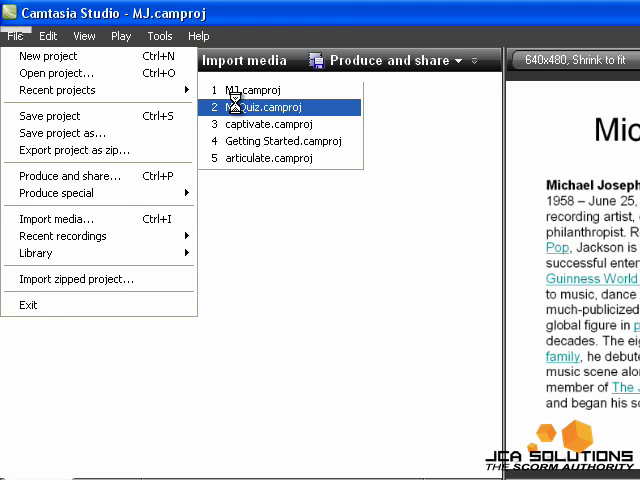
{"action": "left_click", "coordinate": [260, 108]}
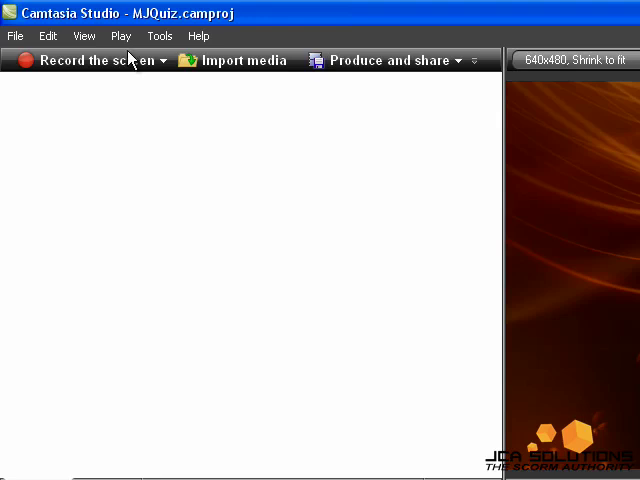
{"action": "left_click", "coordinate": [16, 36]}
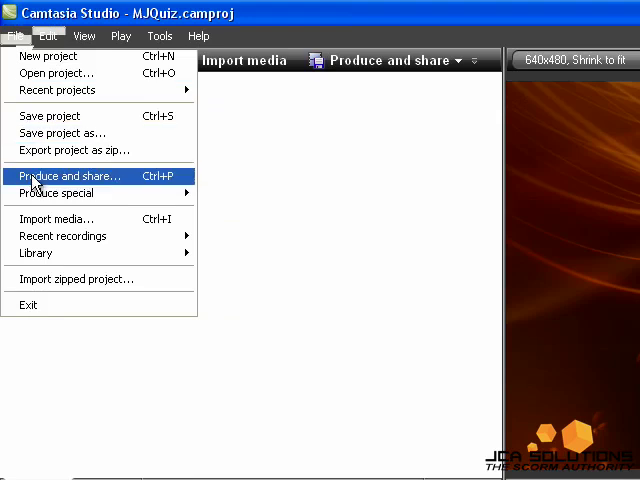
{"action": "left_click", "coordinate": [68, 176]}
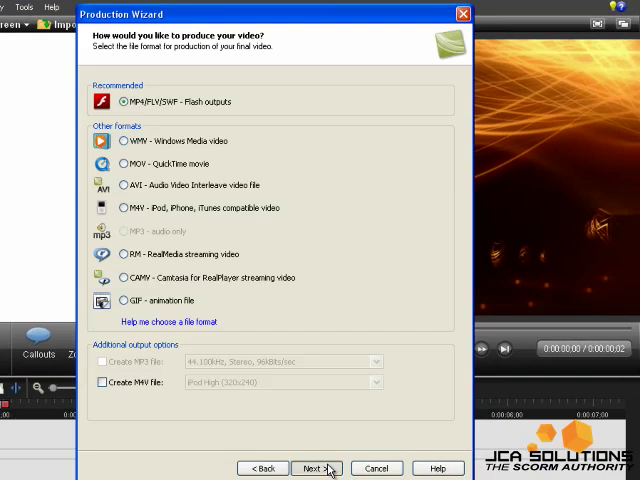
Step: Keep Flash output and its template, reaching the quiz's video options
{"action": "left_click", "coordinate": [316, 468]}
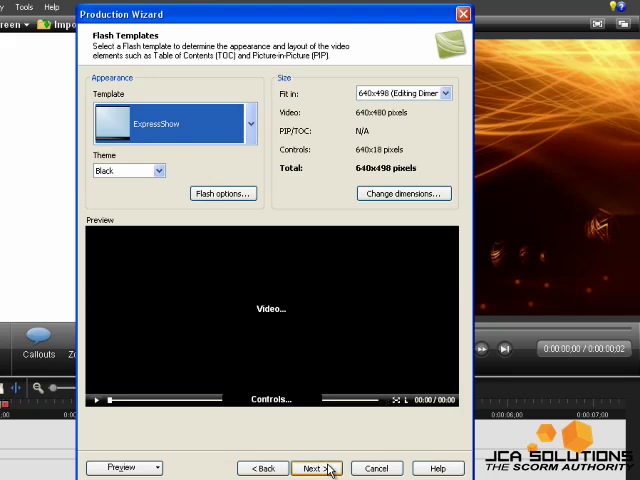
{"action": "left_click", "coordinate": [316, 468]}
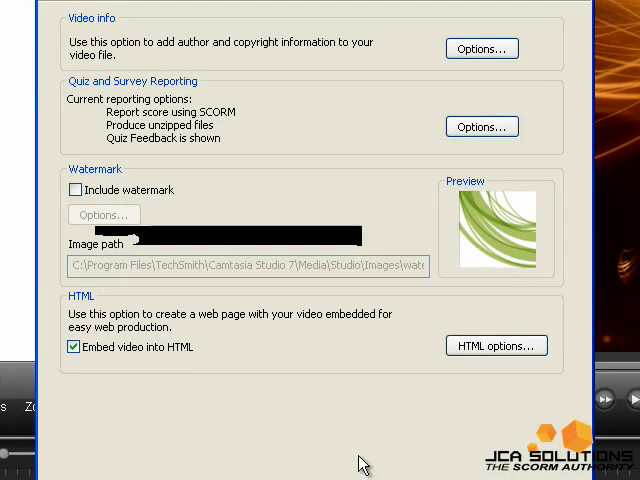
Step: Retitle the SCORM course and lesson as Michael Jackson Quiz in the manifest options
{"action": "left_click", "coordinate": [480, 126]}
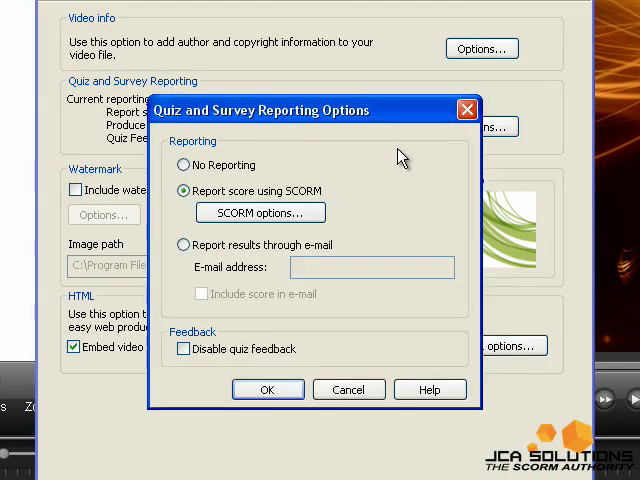
{"action": "left_click", "coordinate": [260, 212]}
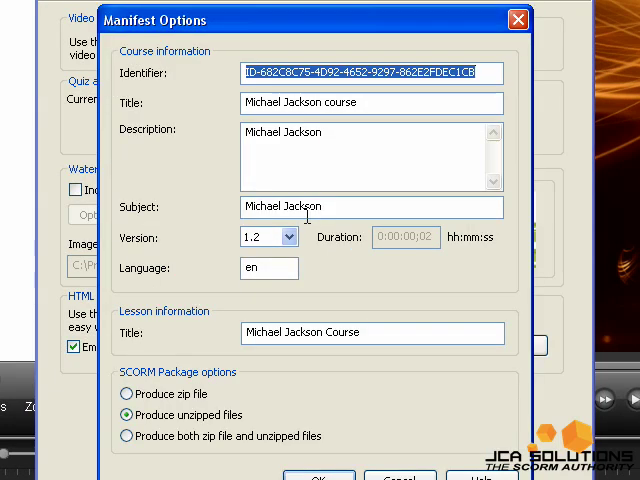
{"action": "double_click", "coordinate": [338, 102]}
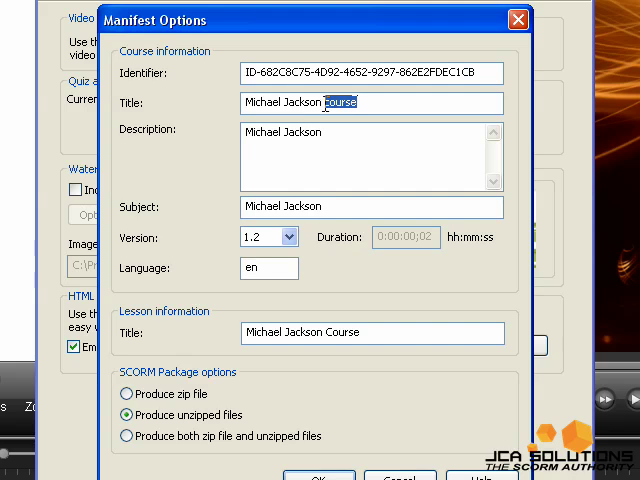
{"action": "type", "text": "quize"}
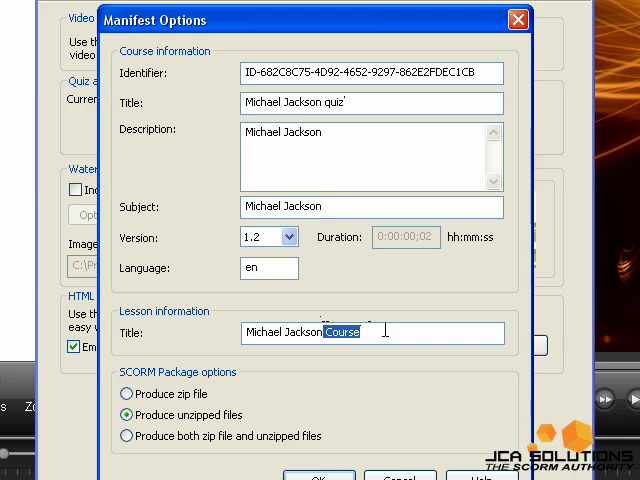
{"action": "type", "text": "Quiz"}
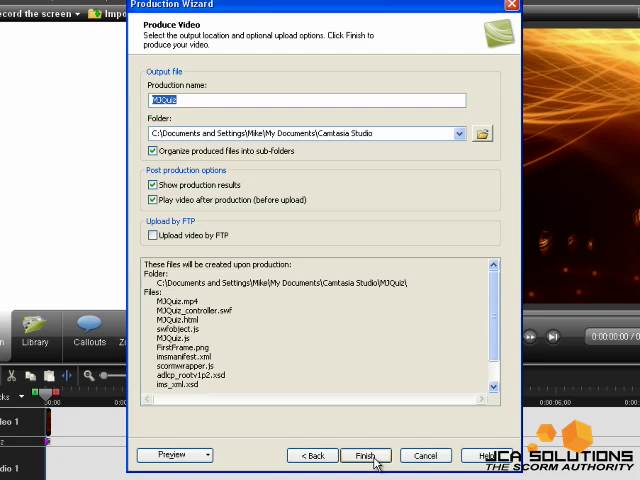
Step: Render the MJQuiz output files and close the production results
{"action": "left_click", "coordinate": [364, 456]}
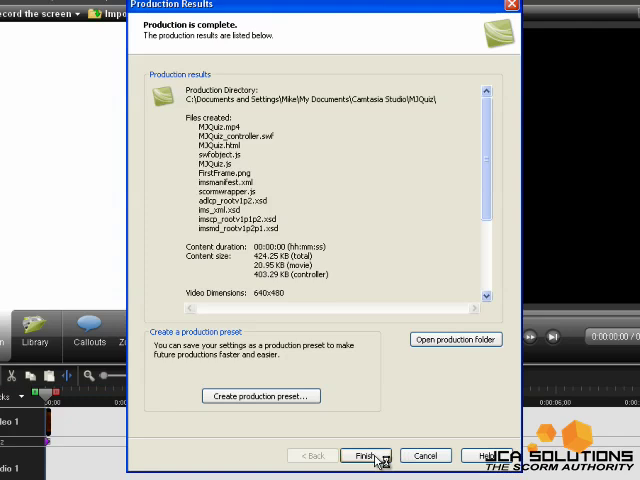
{"action": "left_click", "coordinate": [364, 456]}
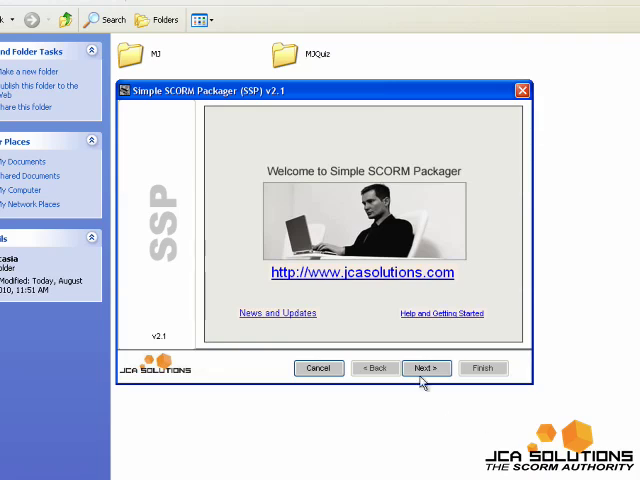
Step: Create a new SSP project named Michael Jackson targeting SCORM 1.2
{"action": "left_click", "coordinate": [424, 368]}
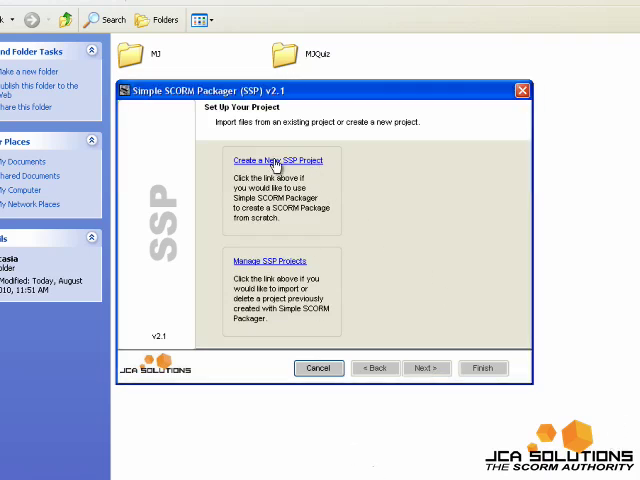
{"action": "left_click", "coordinate": [280, 160]}
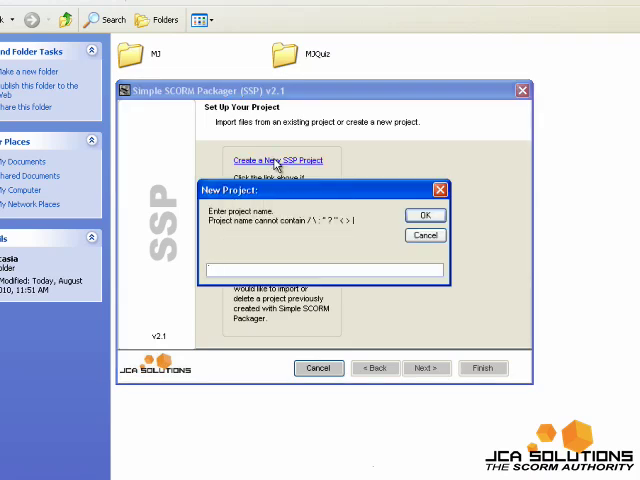
{"action": "type", "text": "Michael"}
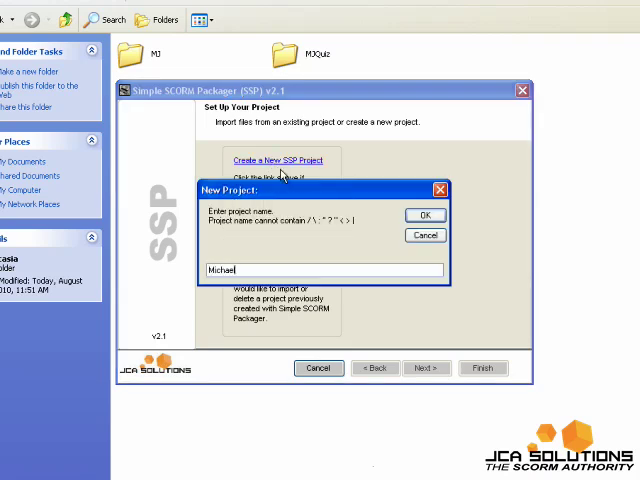
{"action": "type", "text": "Jackson"}
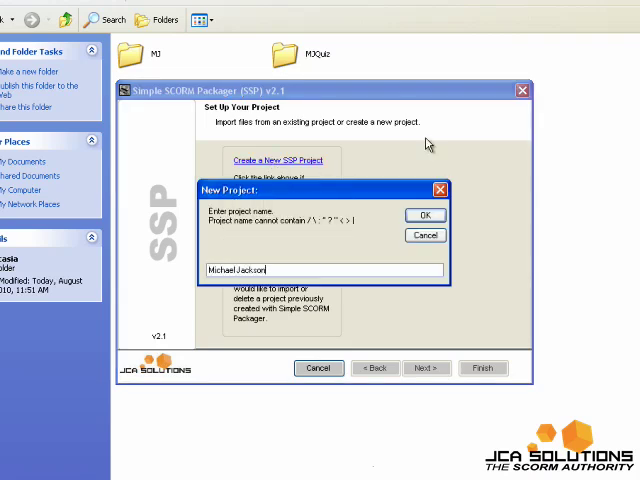
{"action": "left_click", "coordinate": [424, 216]}
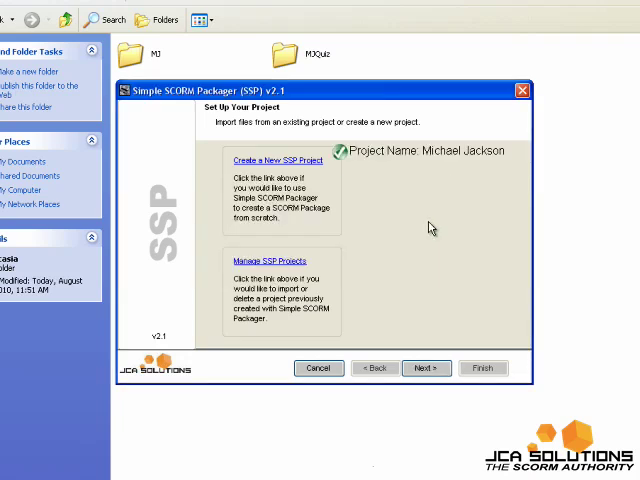
{"action": "left_click", "coordinate": [426, 368]}
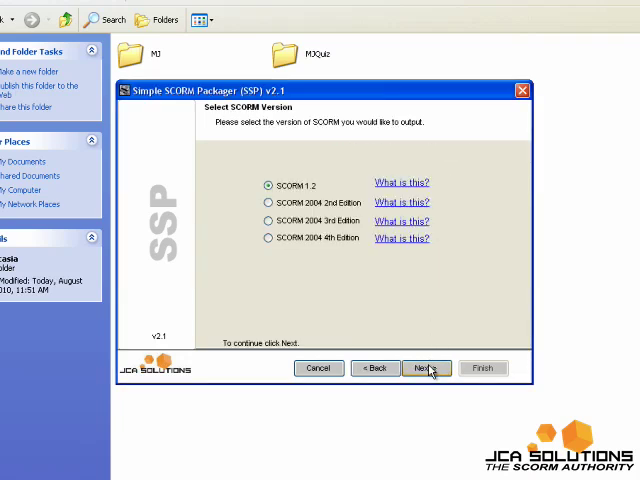
{"action": "left_click", "coordinate": [428, 368]}
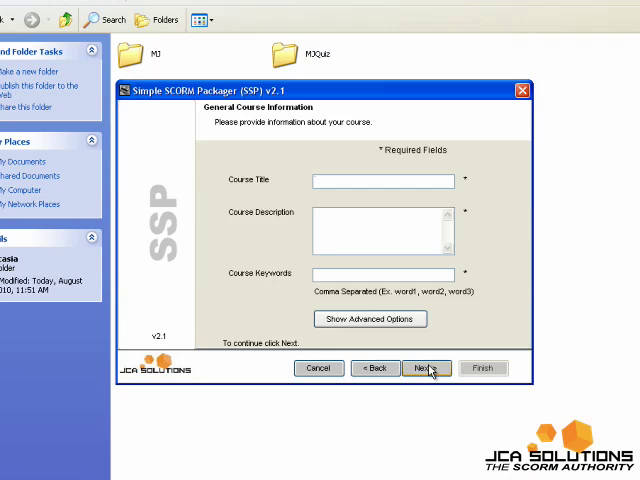
Step: Fill the course title Michael, description Michael Jackson and keywords mj
{"action": "type", "text": "Michael Jackson"}
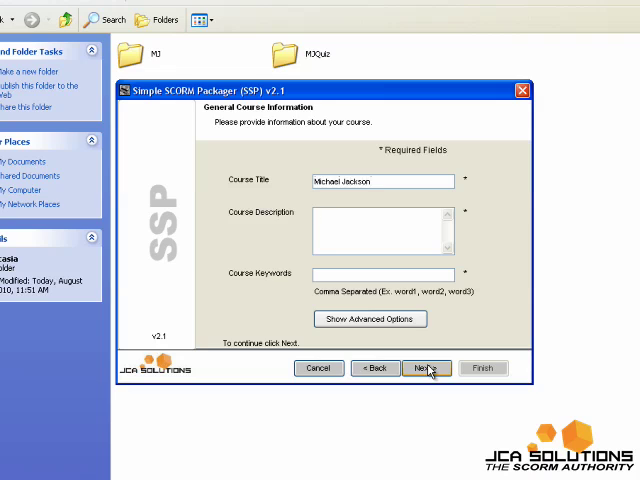
{"action": "type", "text": "Michael Jackson"}
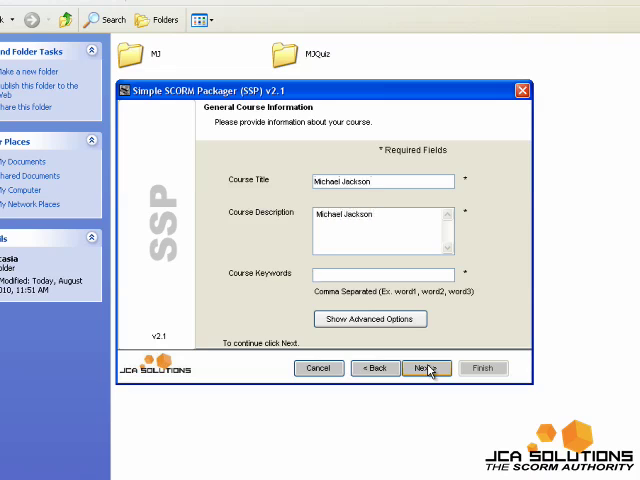
{"action": "type", "text": "mj"}
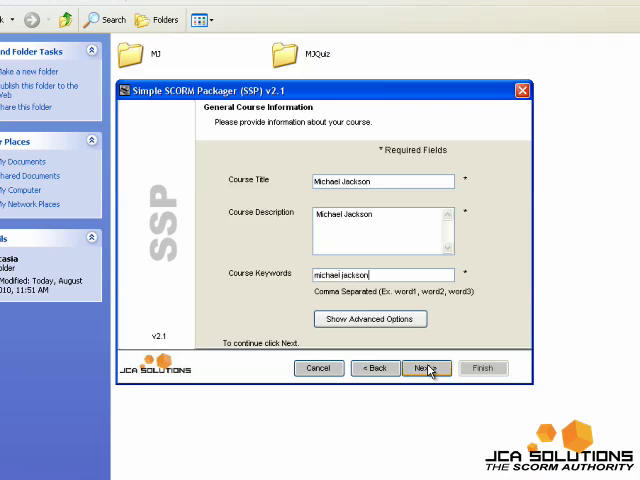
{"action": "left_click", "coordinate": [426, 368]}
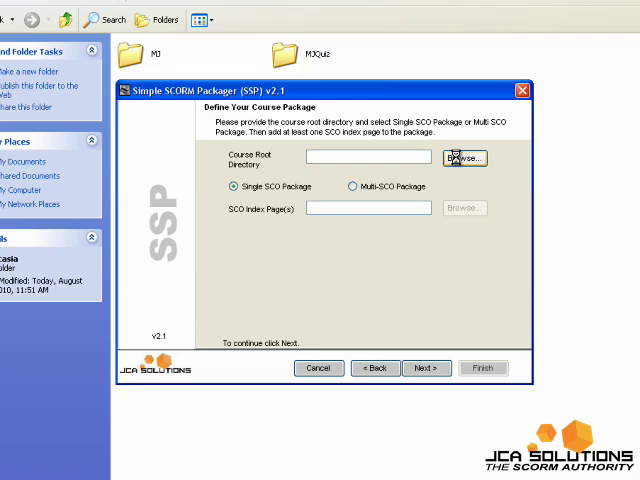
Step: Make the Camtasia folder the course root and add MJ/MJ.html as the first SCO
{"action": "left_click", "coordinate": [464, 158]}
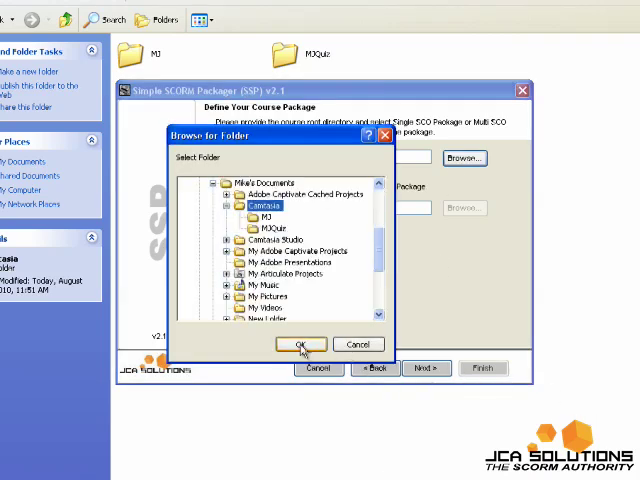
{"action": "left_click", "coordinate": [300, 344]}
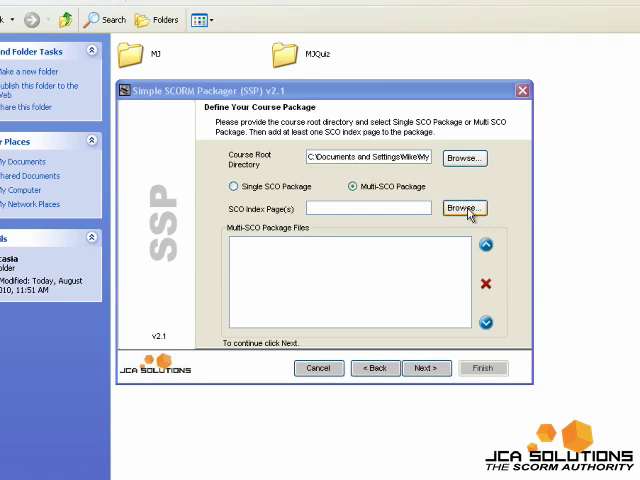
{"action": "left_click", "coordinate": [464, 208]}
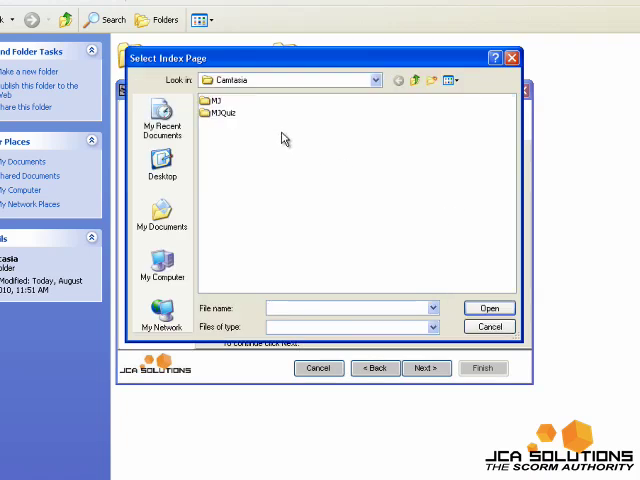
{"action": "double_click", "coordinate": [212, 100]}
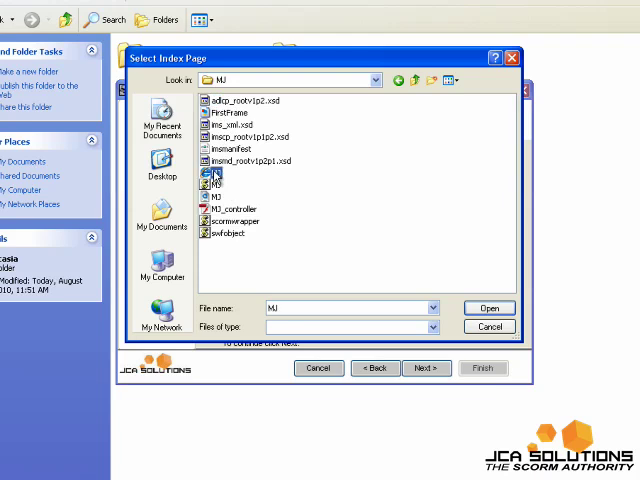
{"action": "left_click", "coordinate": [488, 308]}
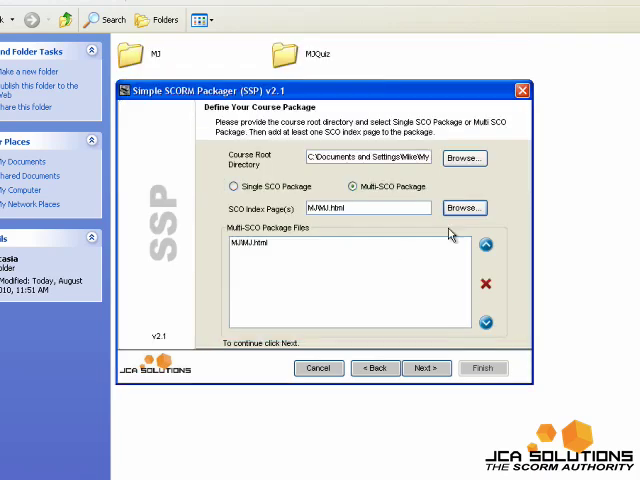
Step: Add MJQuiz/MJQuiz.html as the second SCO and continue to SCO attributes
{"action": "left_click", "coordinate": [464, 208]}
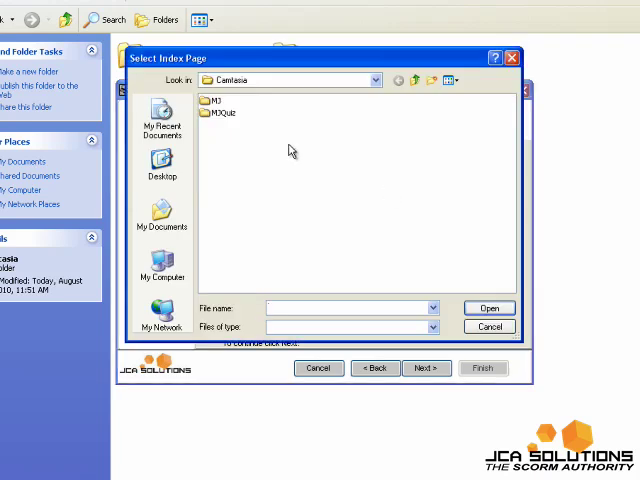
{"action": "double_click", "coordinate": [222, 112]}
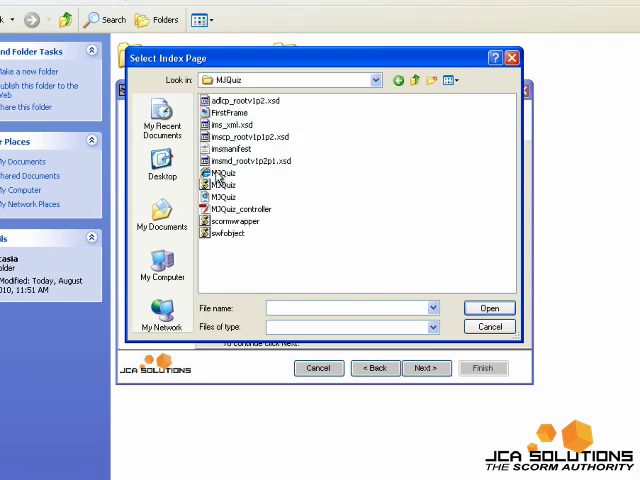
{"action": "left_click", "coordinate": [488, 308]}
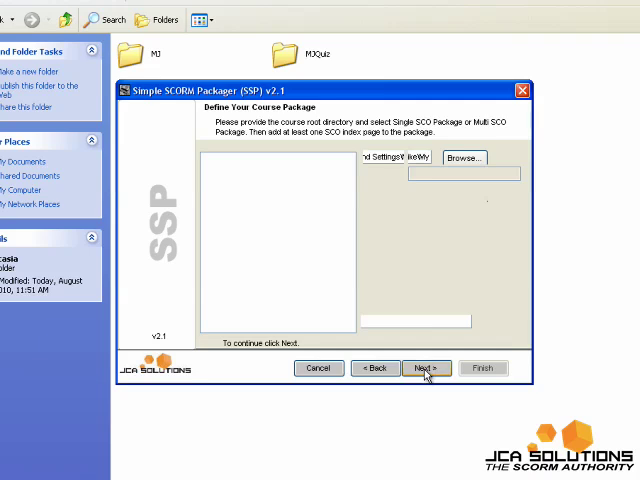
{"action": "left_click", "coordinate": [424, 368]}
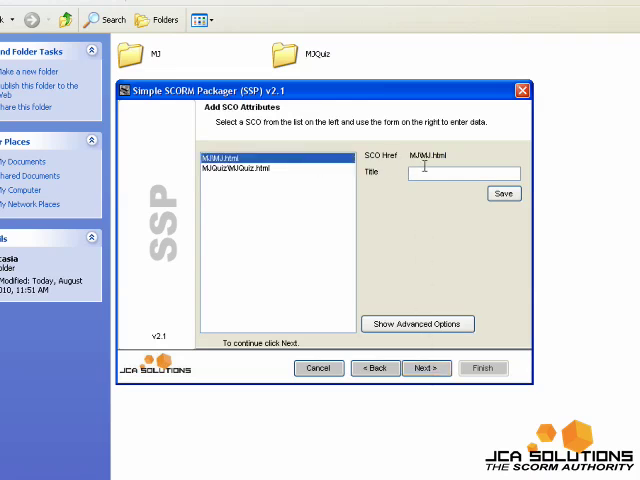
Step: Title the SCOs Course and Quiz and move to manifest verification
{"action": "type", "text": "Cour"}
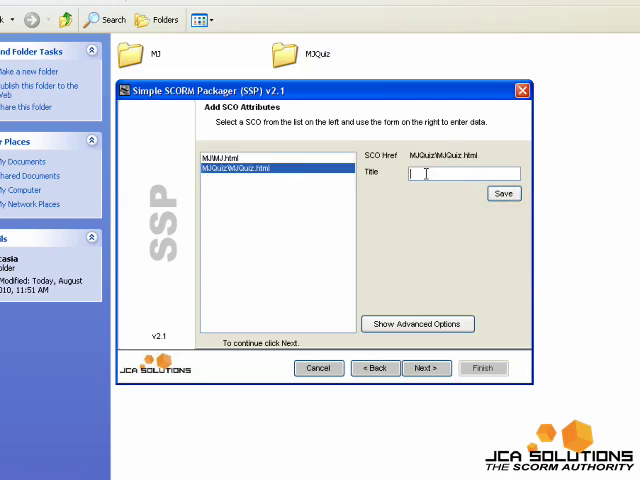
{"action": "type", "text": "Quiz"}
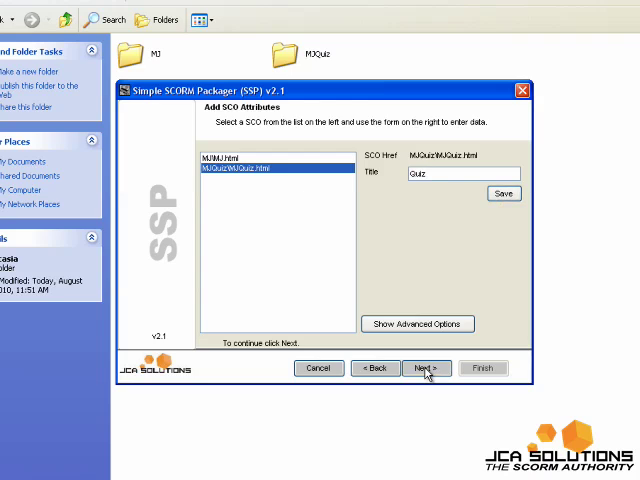
{"action": "left_click", "coordinate": [424, 368]}
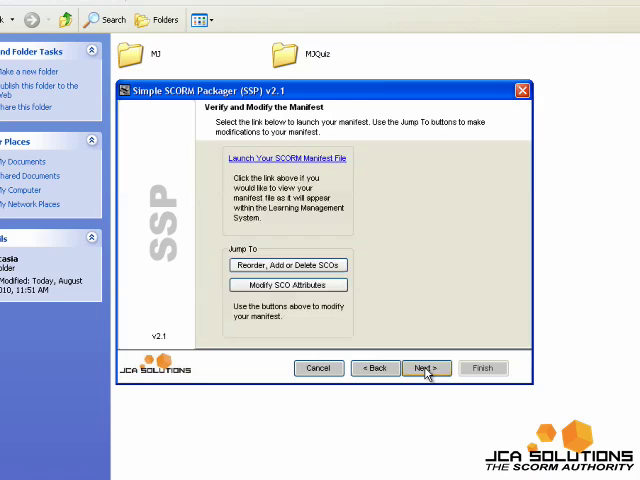
Step: Build the Michael Jackson package as a zip file and close the packager after success
{"action": "left_click", "coordinate": [424, 368]}
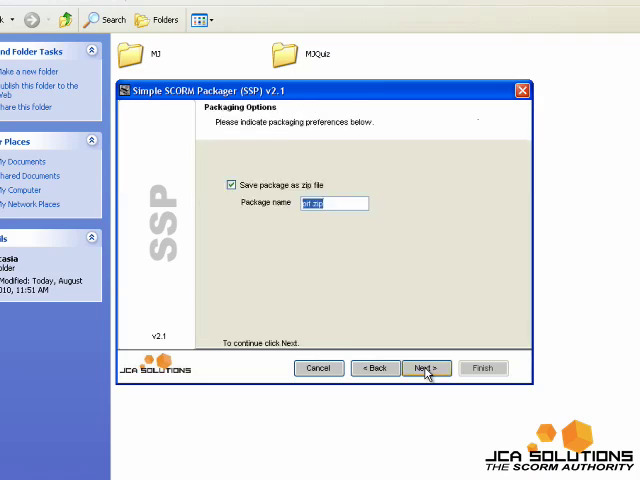
{"action": "left_click", "coordinate": [424, 368]}
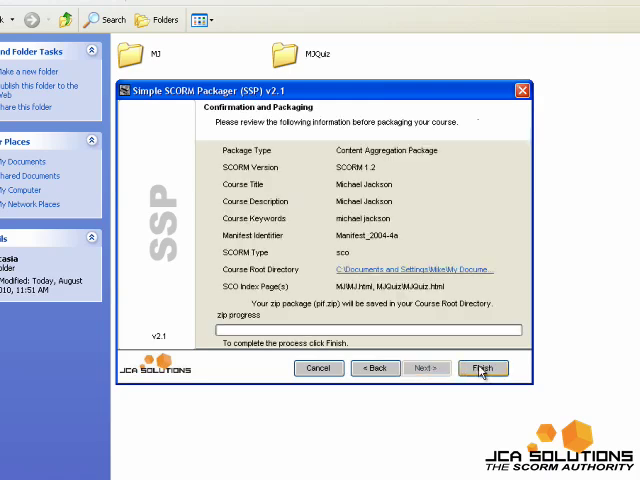
{"action": "left_click", "coordinate": [482, 368]}
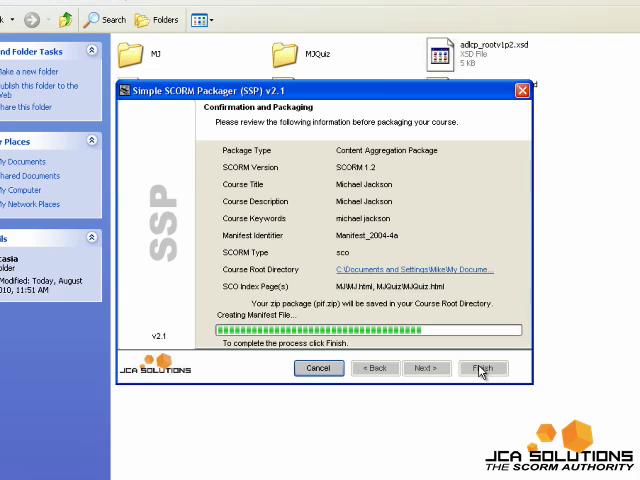
{"action": "left_click", "coordinate": [484, 368]}
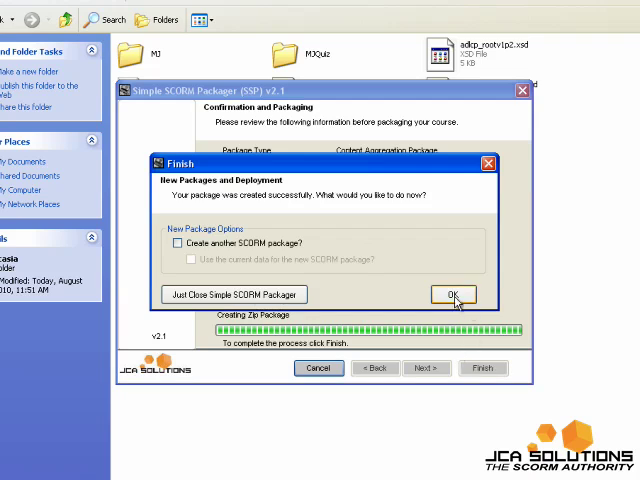
{"action": "left_click", "coordinate": [452, 294]}
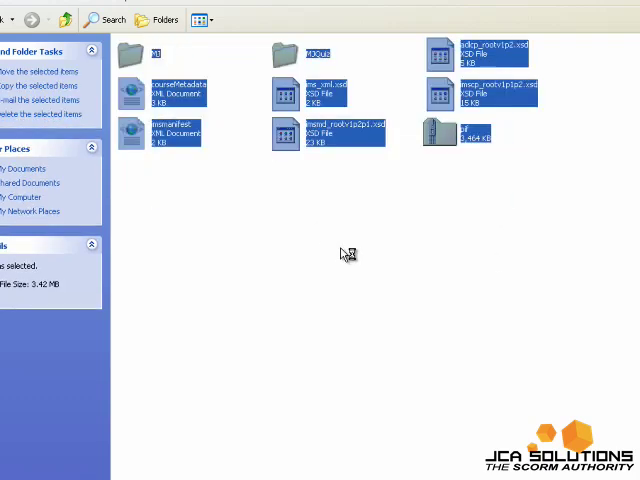
Step: Upload the Michael Jackson package zip from the Camtasia folder via Import Course Browse
{"action": "left_click", "coordinate": [440, 130]}
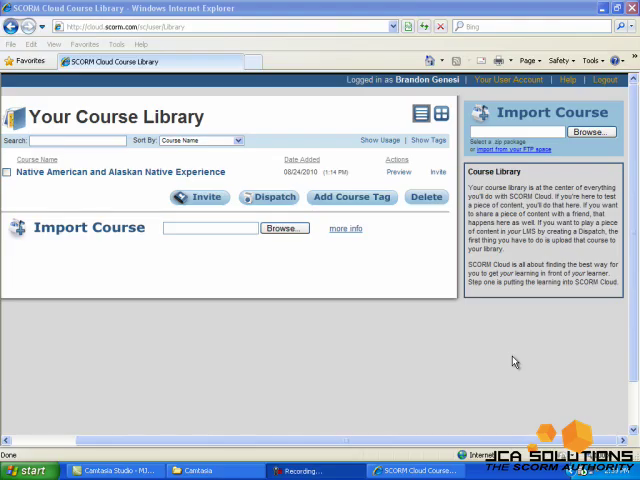
{"action": "mouse_move", "coordinate": [496, 364]}
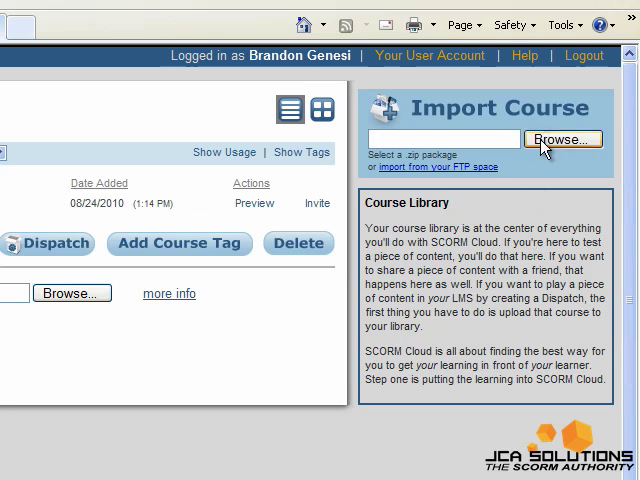
{"action": "left_click", "coordinate": [562, 140]}
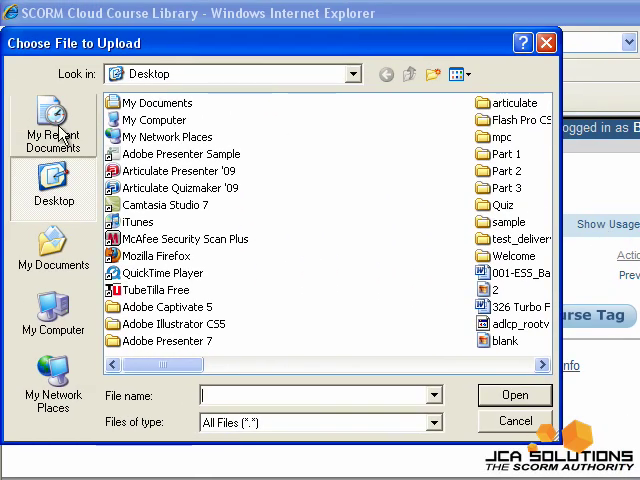
{"action": "left_click", "coordinate": [52, 248]}
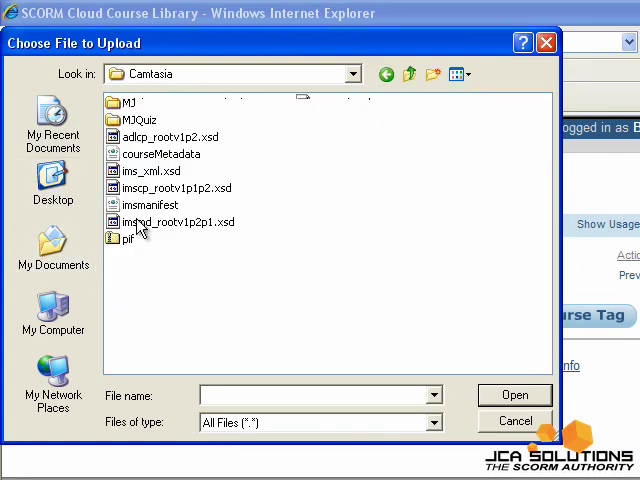
{"action": "left_click", "coordinate": [124, 238]}
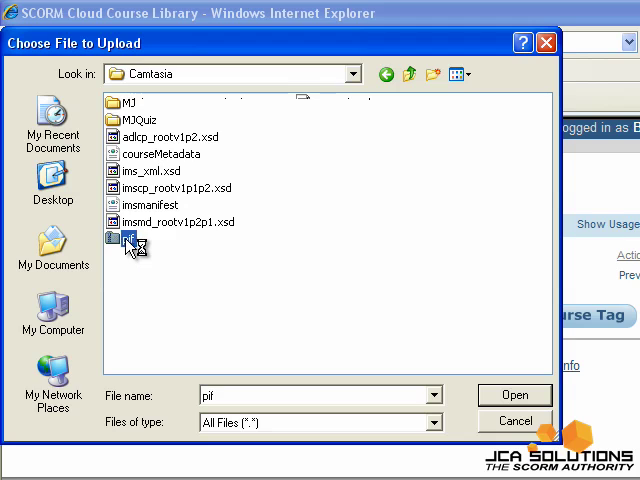
{"action": "left_click", "coordinate": [516, 396]}
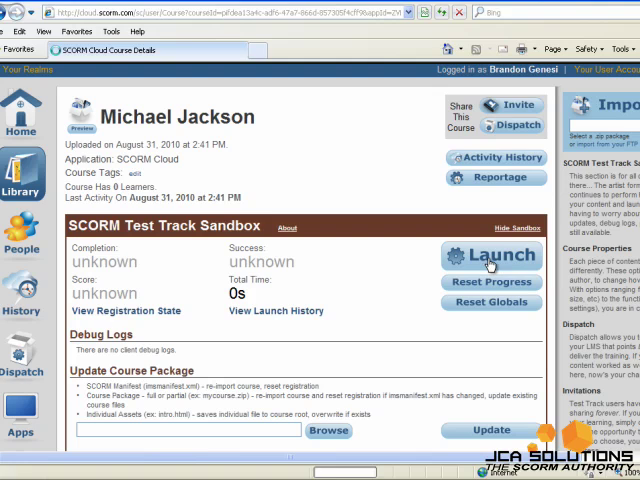
Step: Launch the Michael Jackson course and play its Course presentation with the video lesson
{"action": "left_click", "coordinate": [492, 256]}
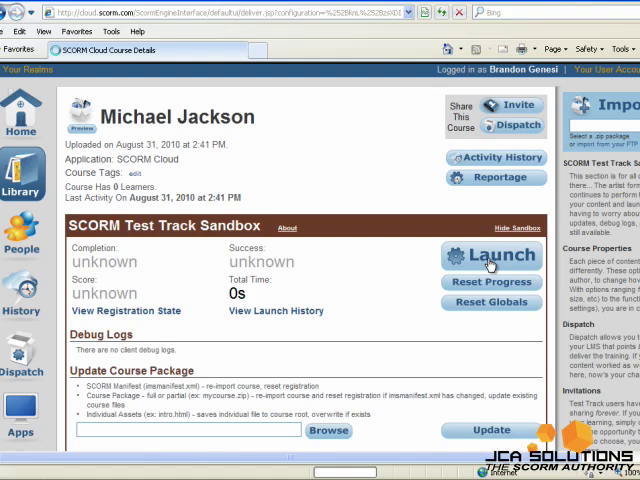
{"action": "mouse_move", "coordinate": [490, 264]}
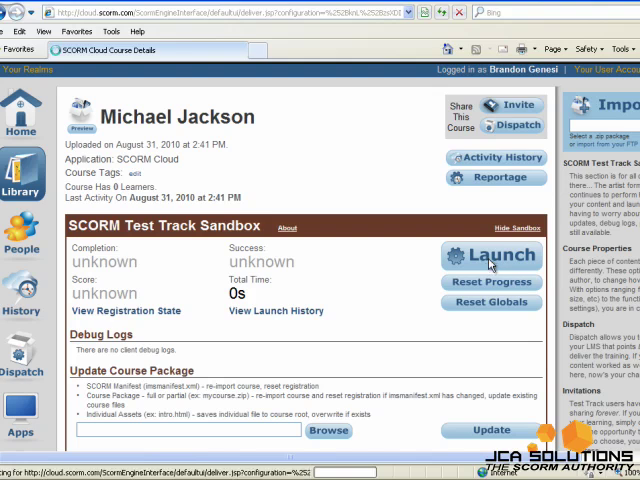
{"action": "left_click", "coordinate": [492, 256]}
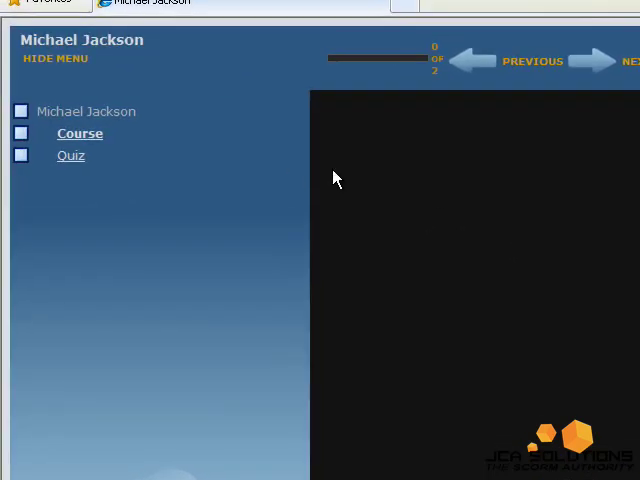
{"action": "left_click", "coordinate": [80, 132]}
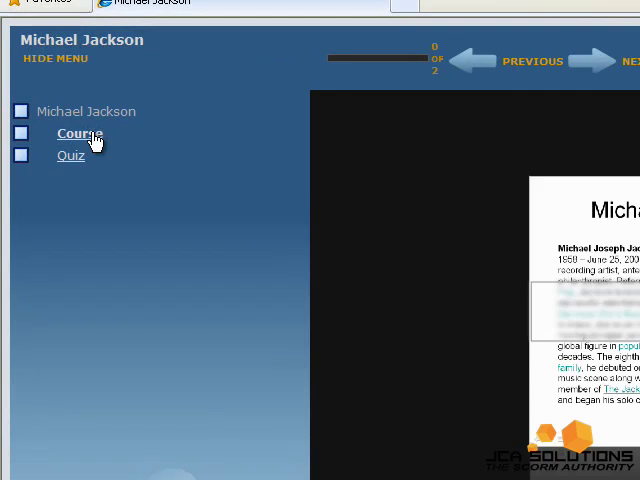
{"action": "left_click", "coordinate": [80, 132]}
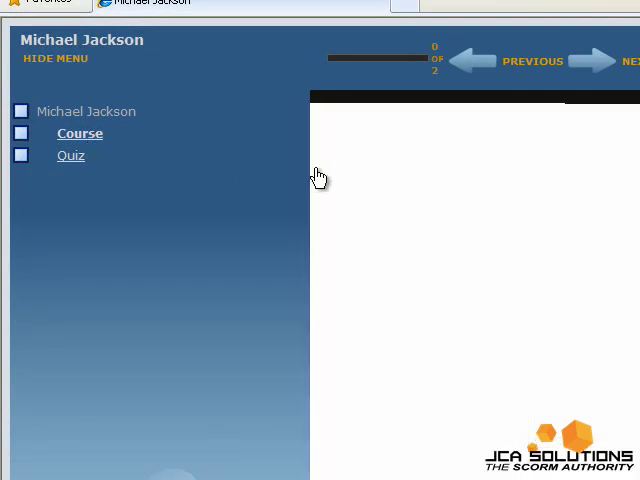
{"action": "left_click", "coordinate": [80, 132]}
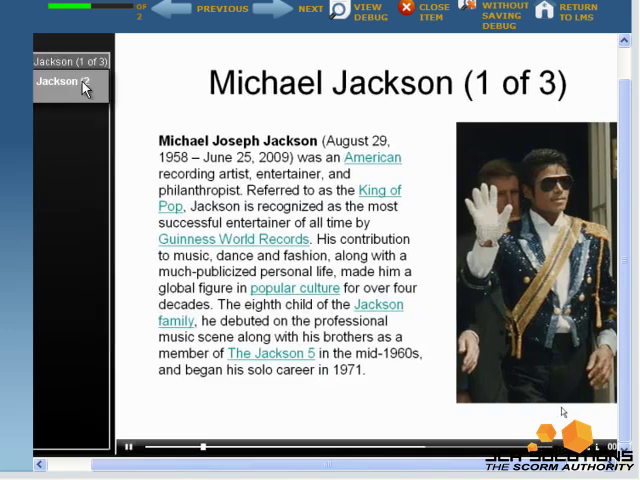
{"action": "left_click", "coordinate": [308, 8]}
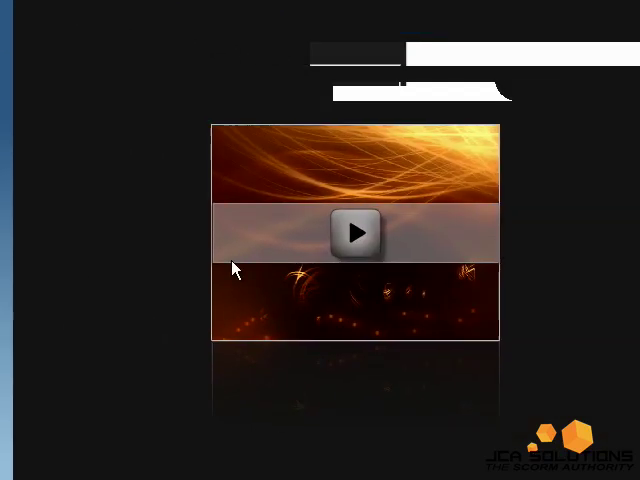
Step: Start the quiz, answer Pop for the first question and advance through the next questions
{"action": "left_click", "coordinate": [356, 234]}
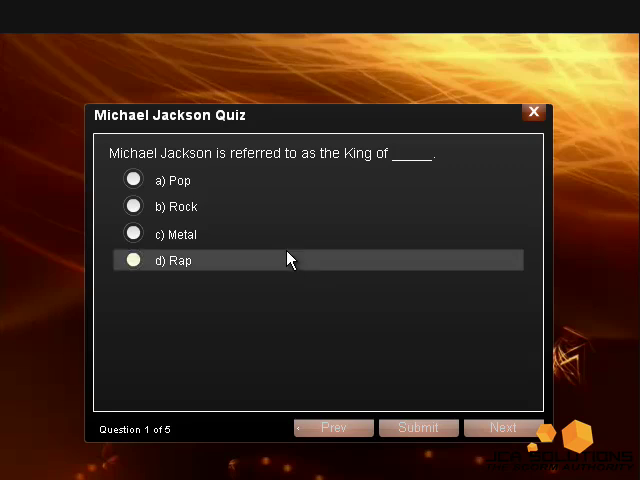
{"action": "left_click", "coordinate": [132, 180]}
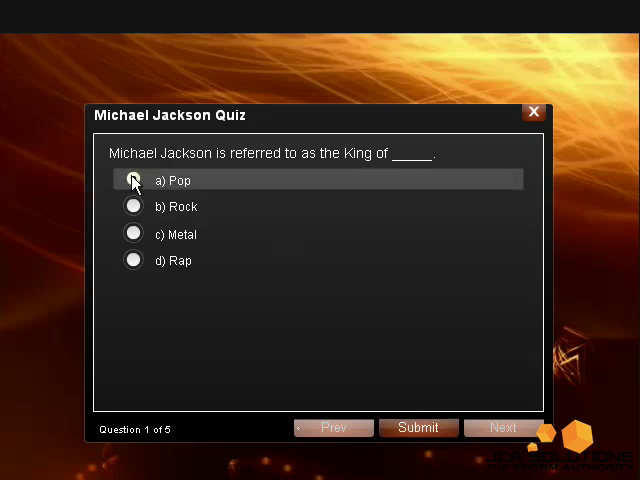
{"action": "left_click", "coordinate": [416, 428]}
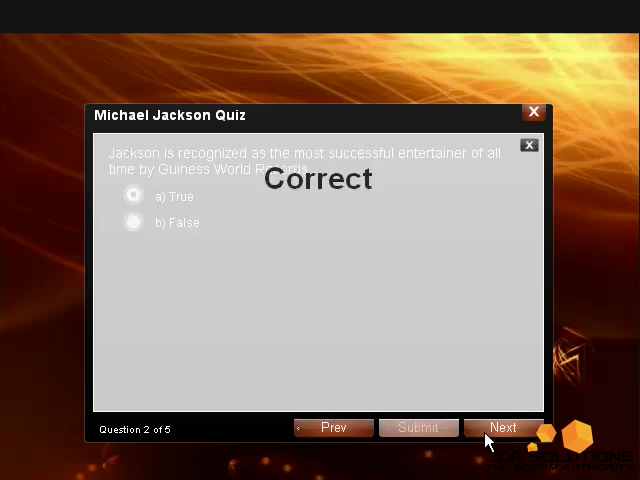
{"action": "left_click", "coordinate": [504, 428]}
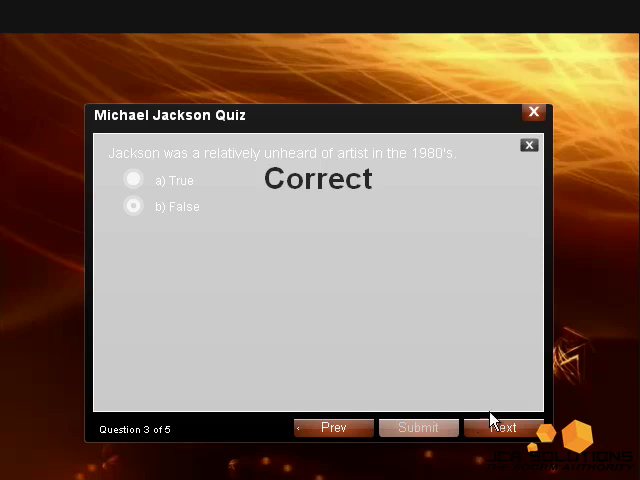
{"action": "left_click", "coordinate": [500, 428]}
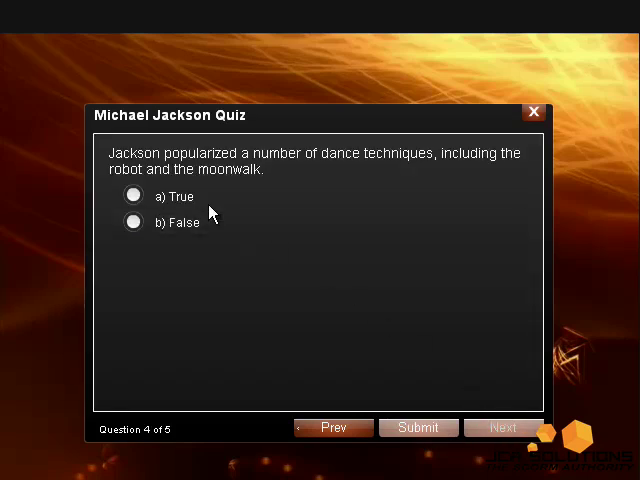
Step: Answer True and Thriller for the remaining questions, finish the quiz and send the results
{"action": "left_click", "coordinate": [132, 196]}
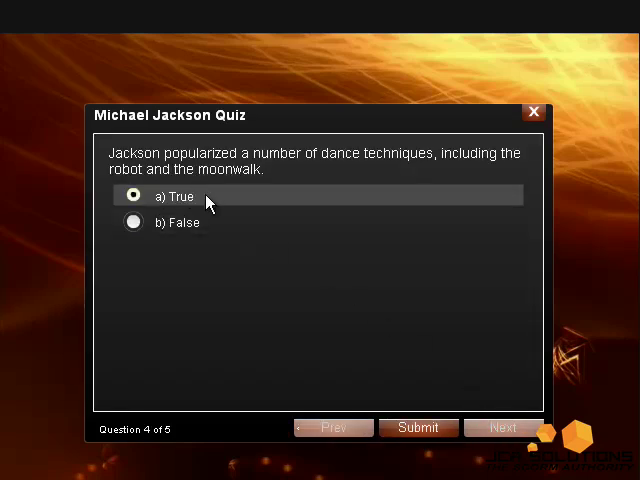
{"action": "left_click", "coordinate": [416, 428]}
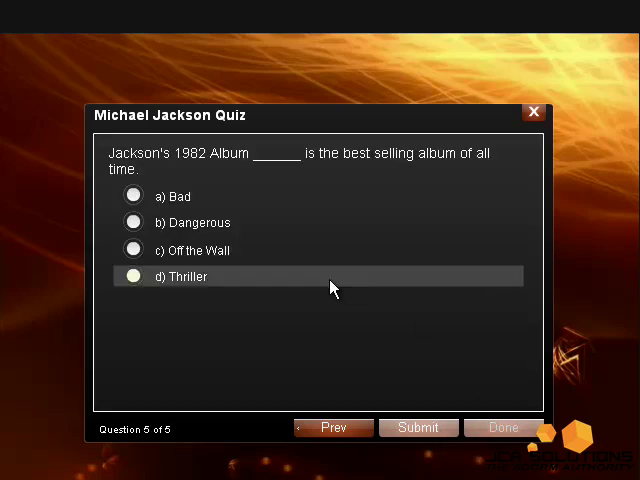
{"action": "left_click", "coordinate": [132, 276]}
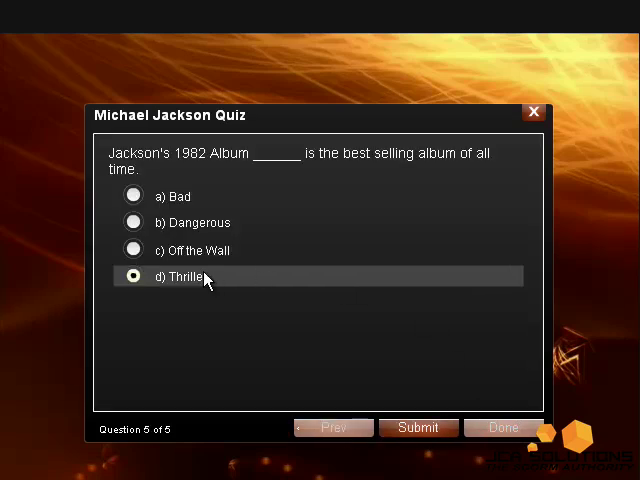
{"action": "left_click", "coordinate": [416, 428]}
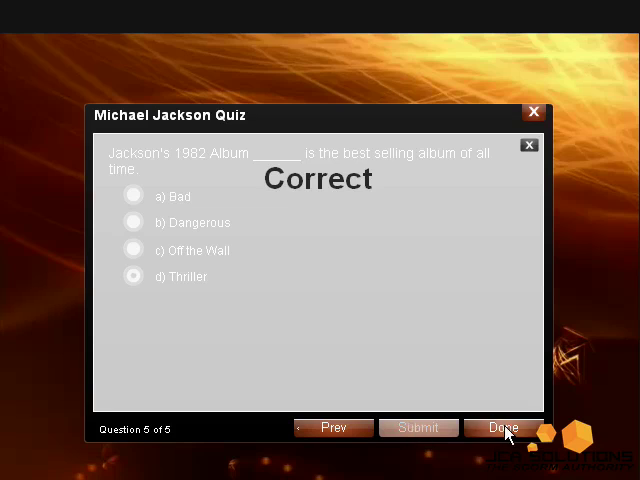
{"action": "left_click", "coordinate": [500, 428]}
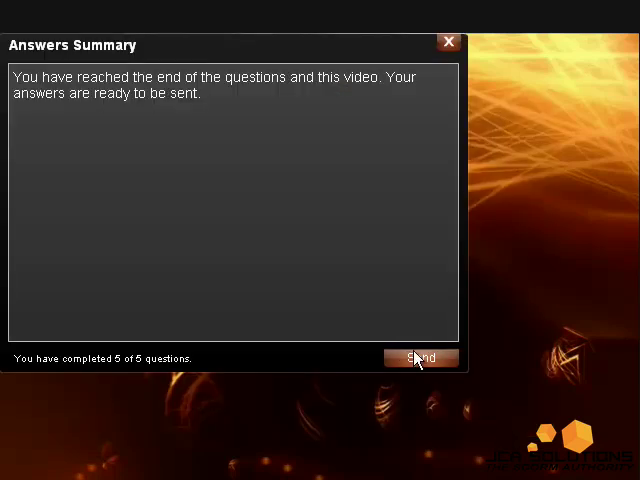
{"action": "left_click", "coordinate": [420, 358]}
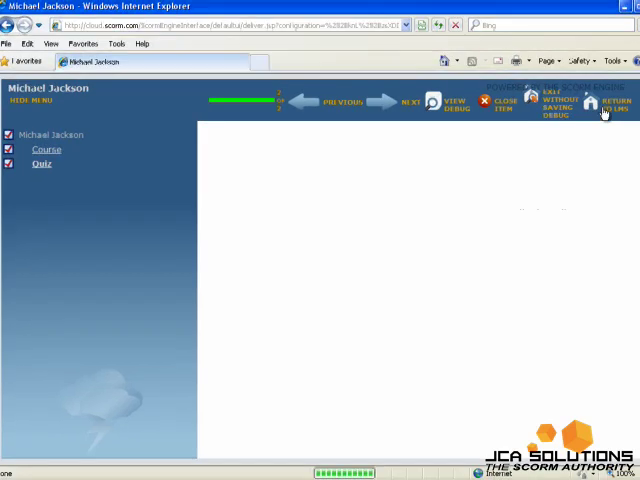
Step: Return to the SCORM Cloud LMS from the course player
{"action": "left_click", "coordinate": [620, 104]}
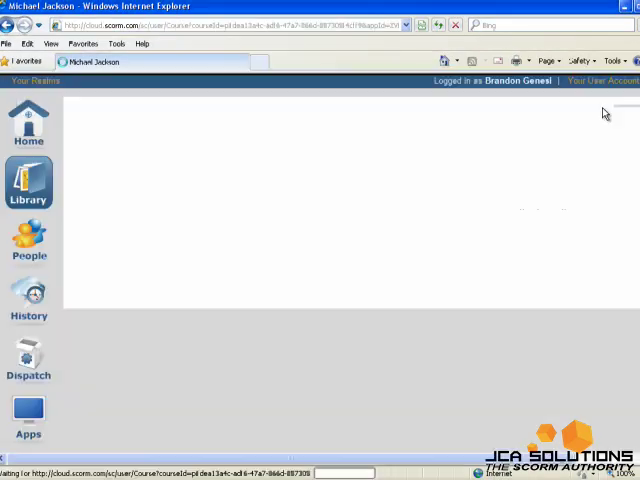